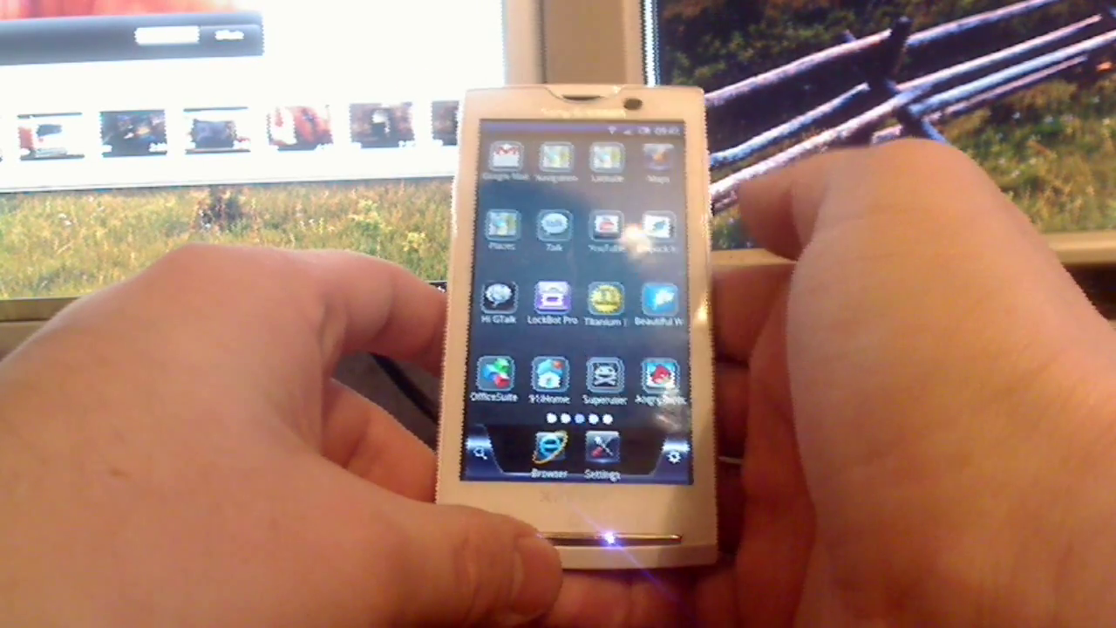
Open the Switching mode dropdown to reveal the Random and Sequence options.
scroll("left", 3)
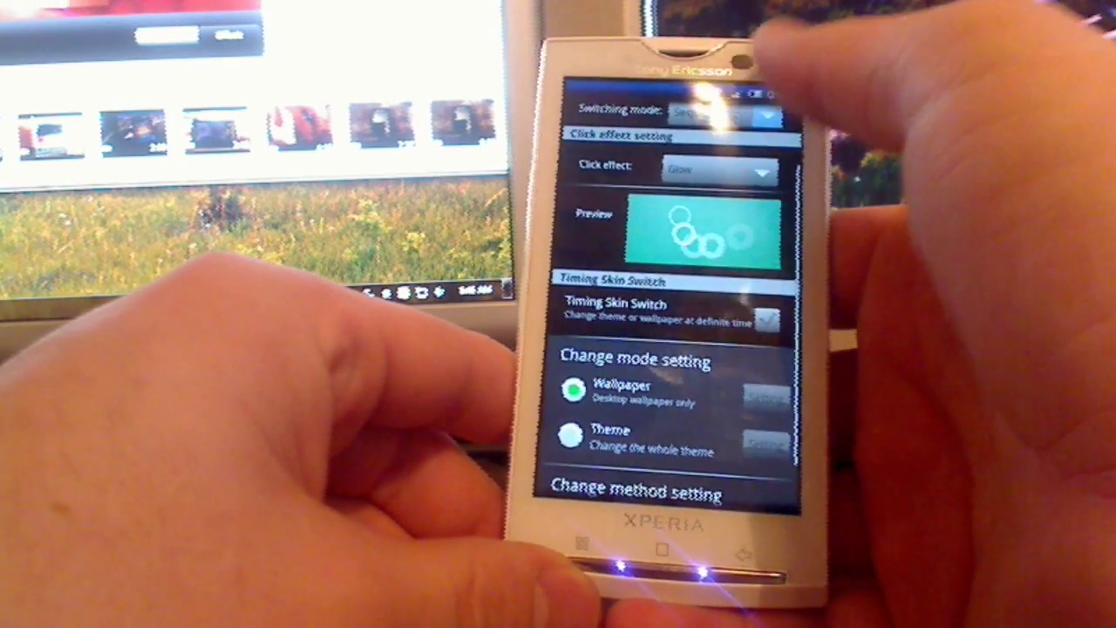
left_click(720, 112)
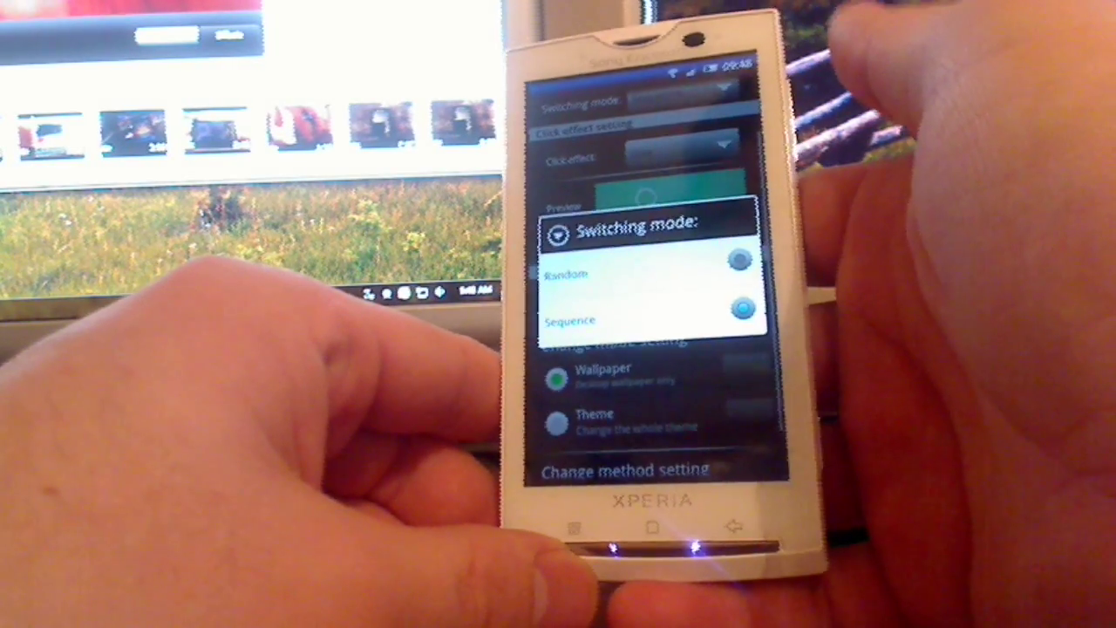